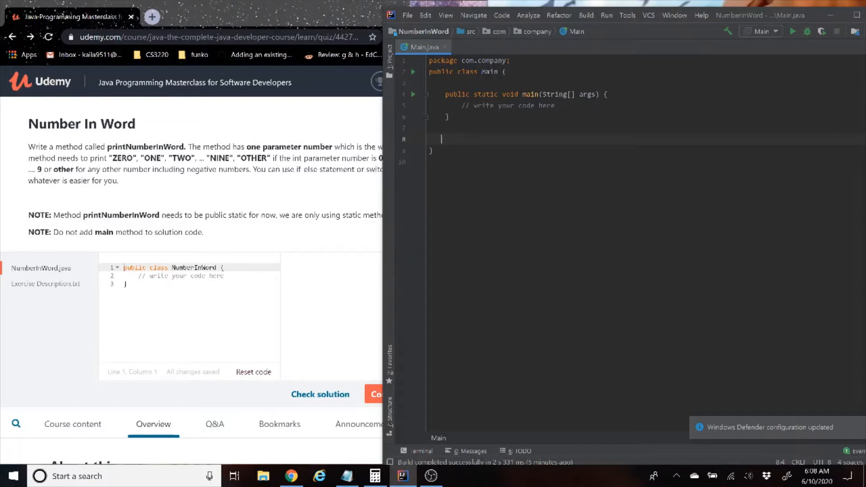
Step: Write an empty public static void printNumberInWord(int number) method below main
{"action": "type", "text": "public static"}
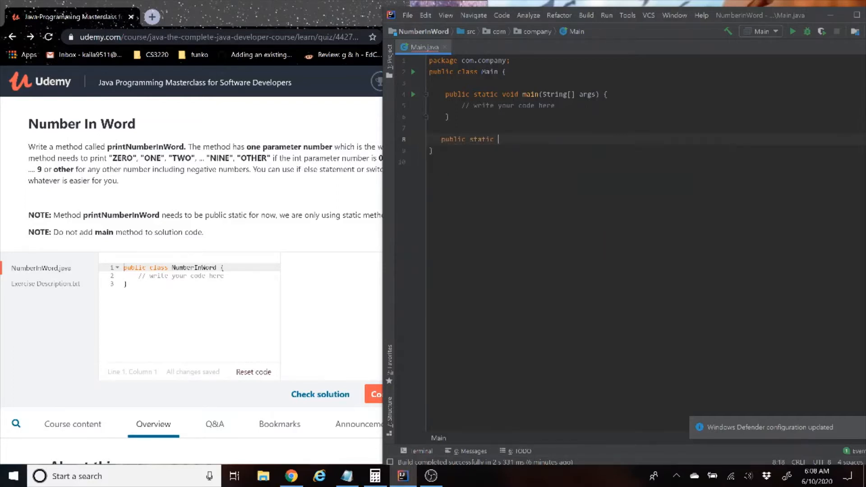
{"action": "type", "text": "pu"}
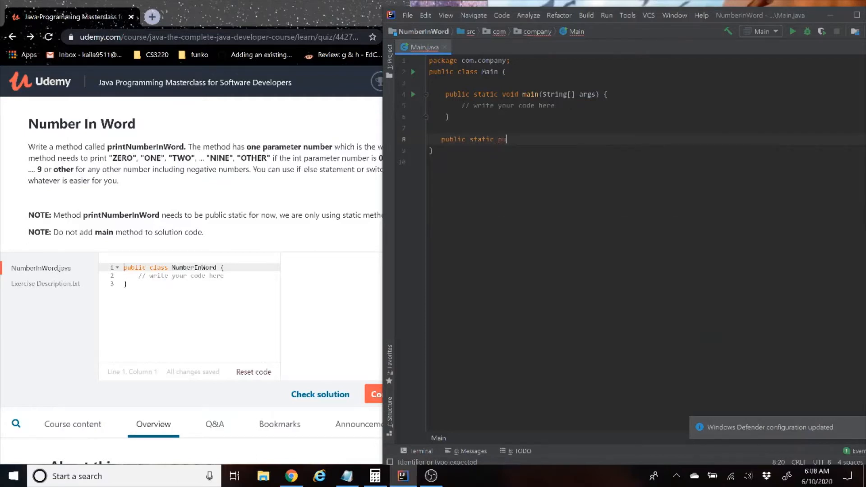
{"action": "type", "text": "rintNumberInWord("}
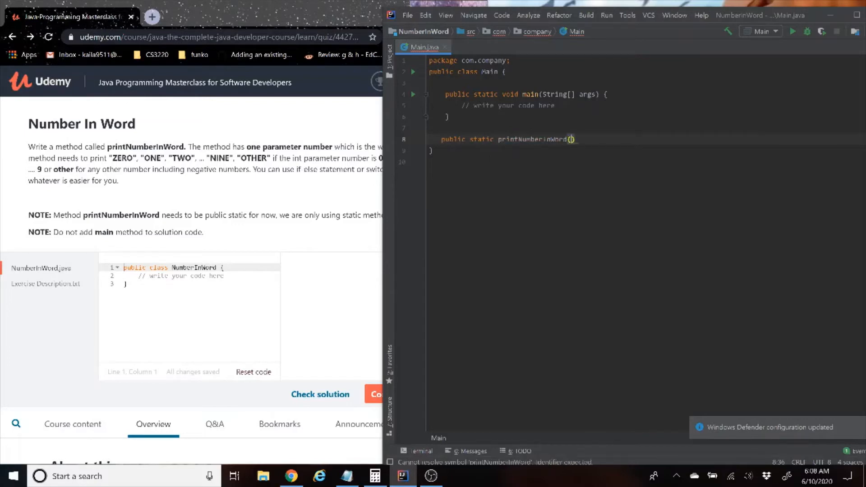
{"action": "type", "text": "int numb"}
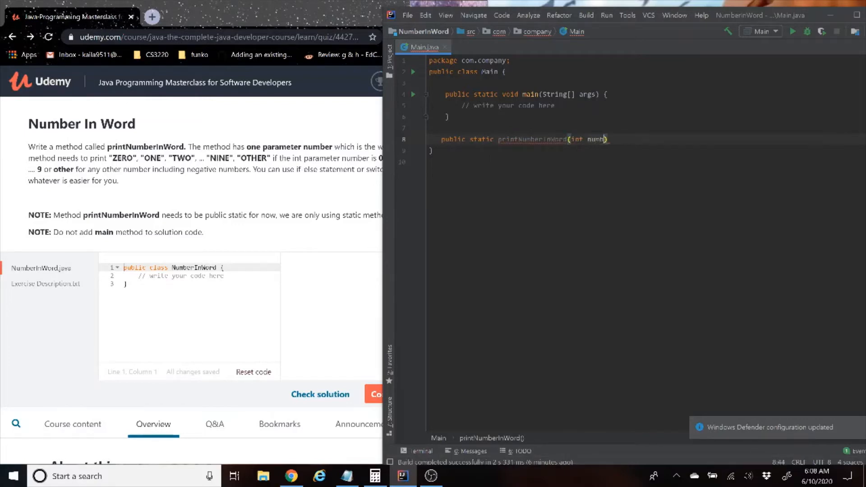
{"action": "type", "text": "er"}
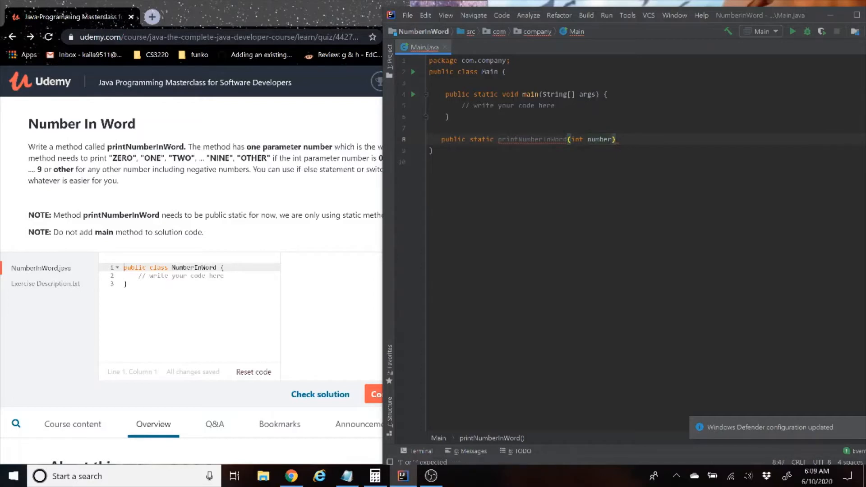
{"action": "type", "text": "{"}
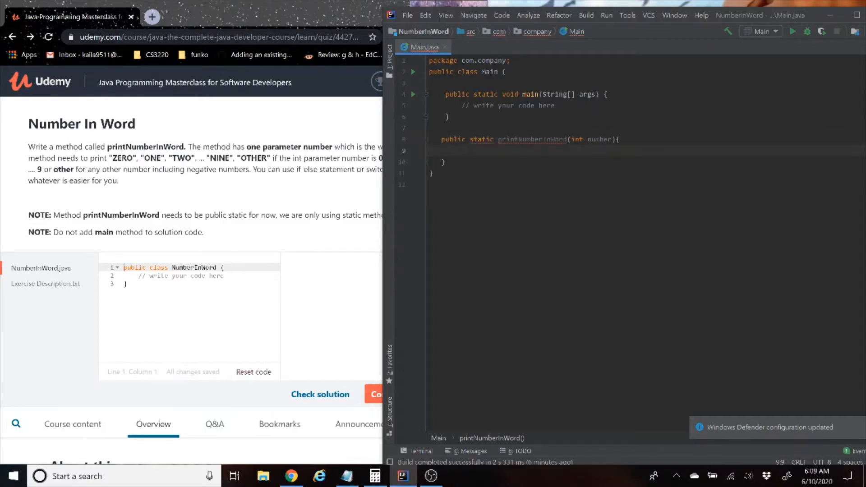
{"action": "left_click", "coordinate": [462, 150]}
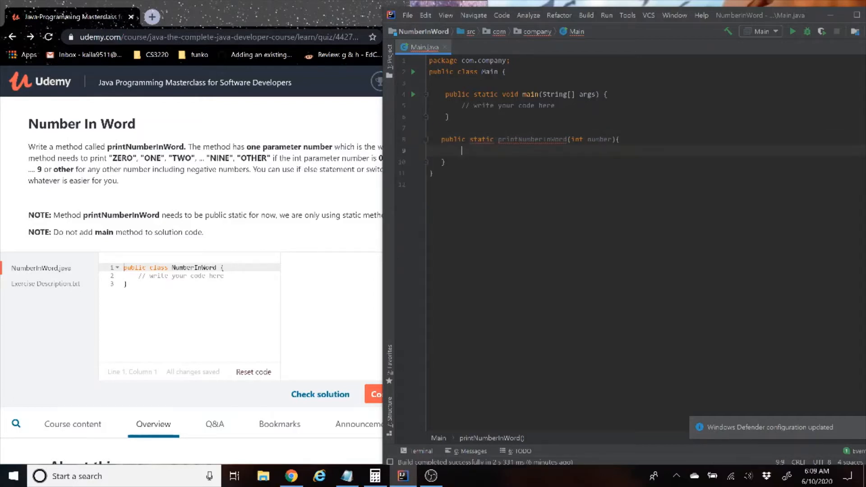
{"action": "type", "text": "void"}
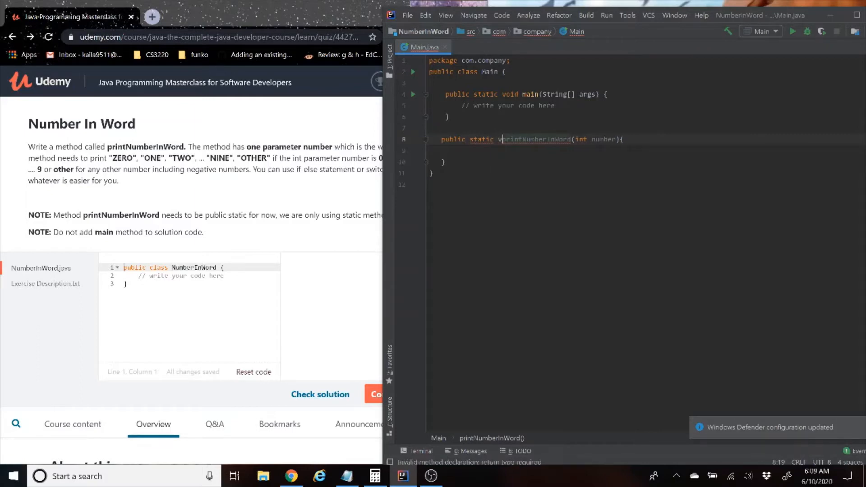
{"action": "key", "text": "Backspace"}
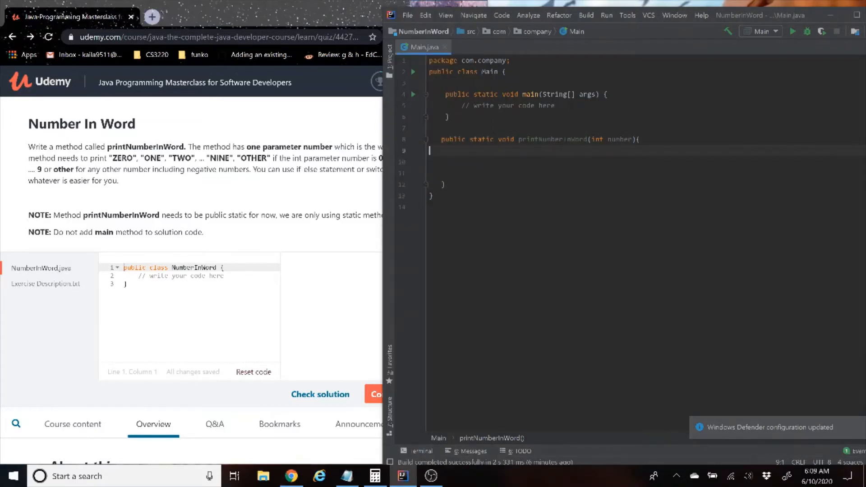
Step: Add a '// switch statement' comment followed by an empty switch(number) block
{"action": "type", "text": "// swit"}
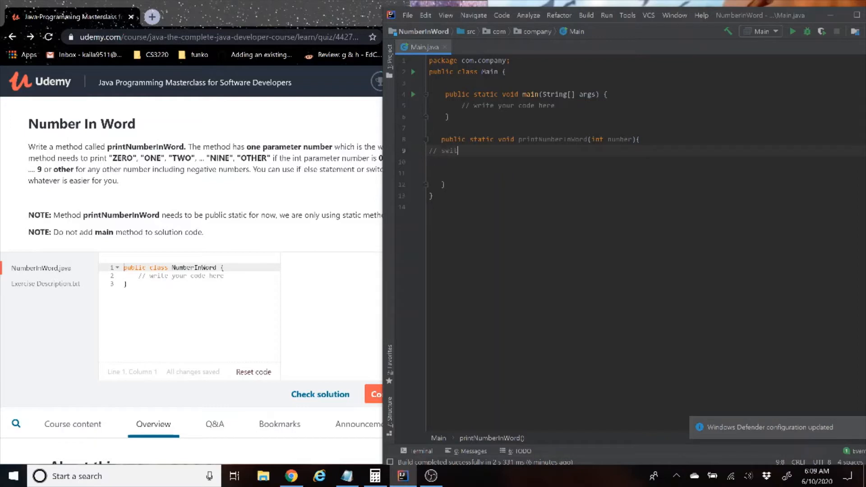
{"action": "type", "text": "tch stat"}
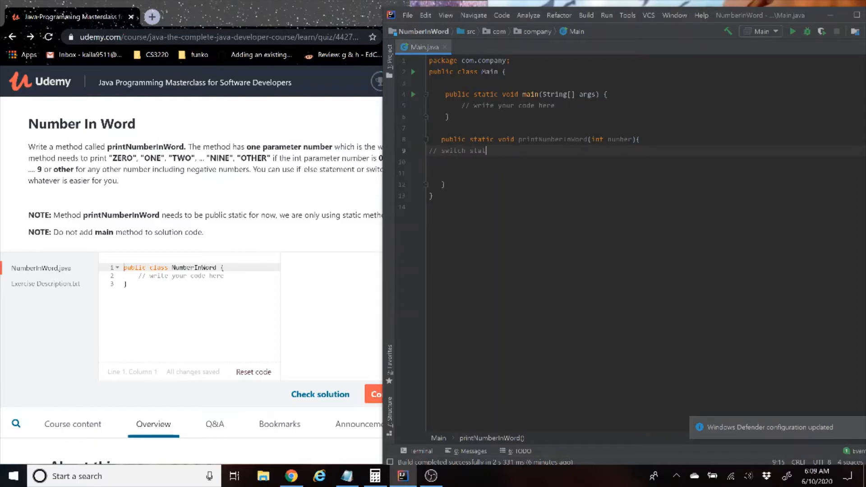
{"action": "type", "text": "ement"}
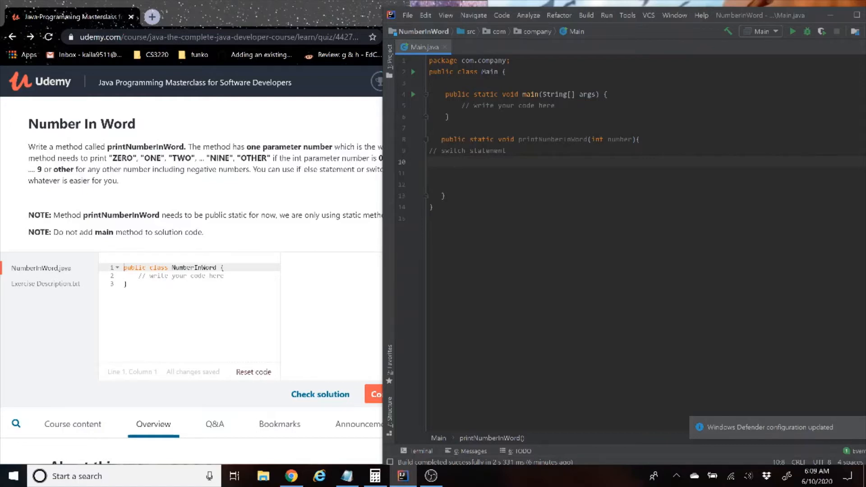
{"action": "type", "text": "switch"}
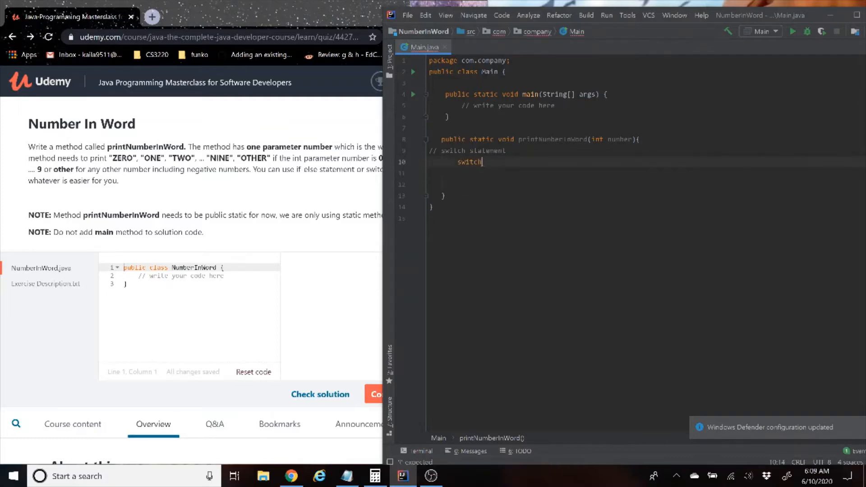
{"action": "type", "text": "()"}
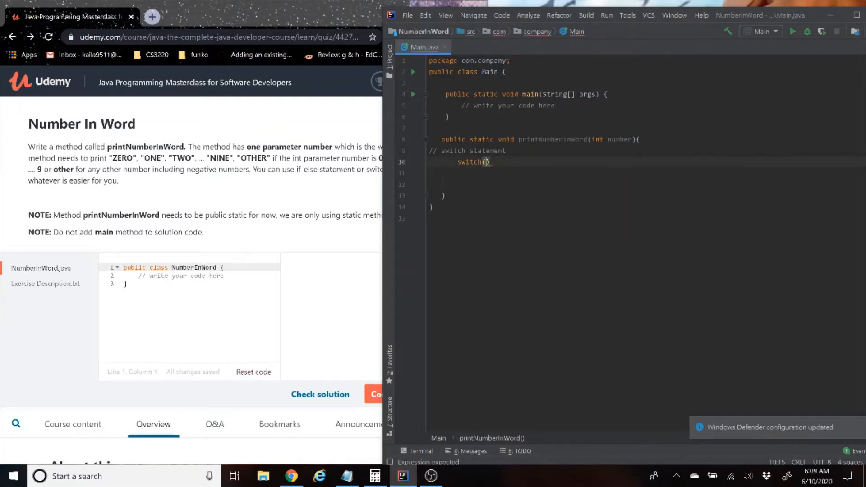
{"action": "type", "text": "number"}
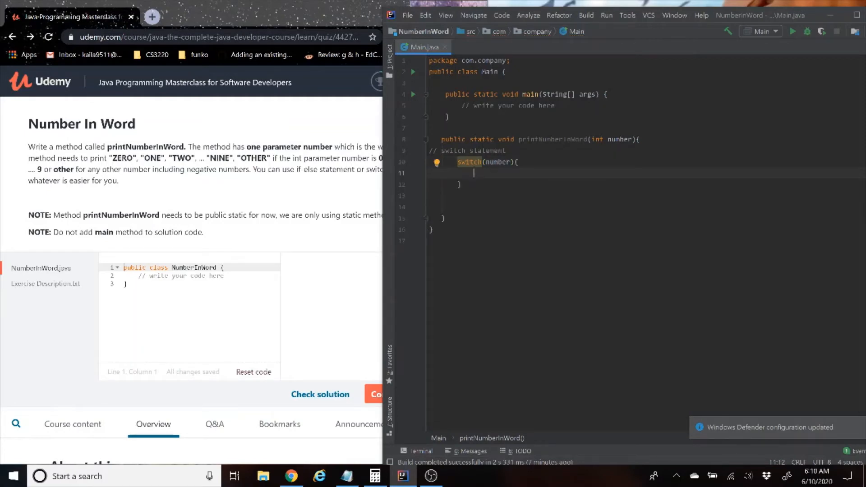
Step: Add case 0 printing "ZERO" with sout, followed by break
{"action": "type", "text": "case"}
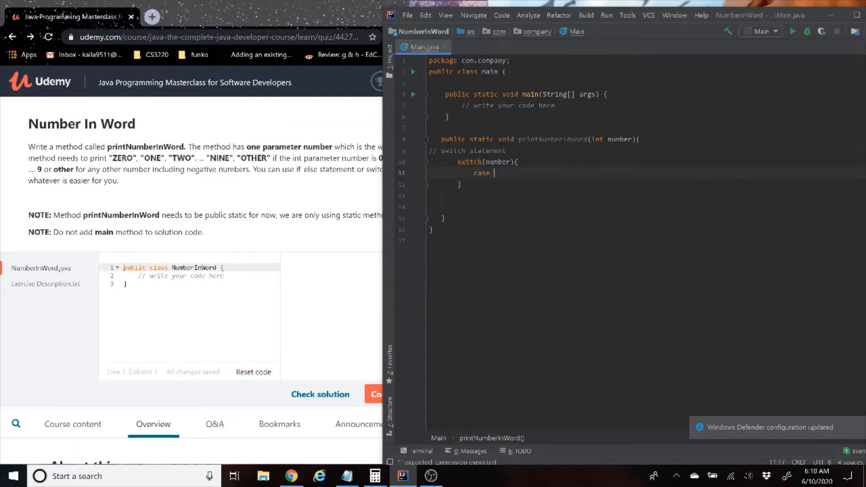
{"action": "type", "text": "0:"}
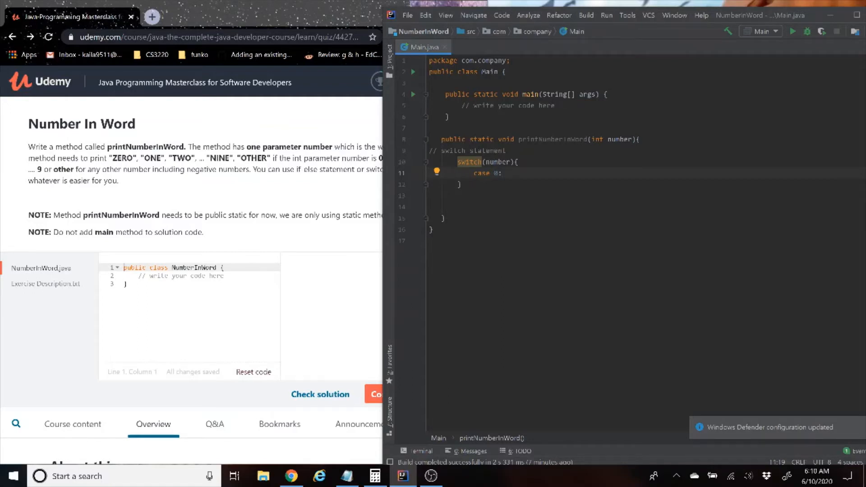
{"action": "key", "text": "enter"}
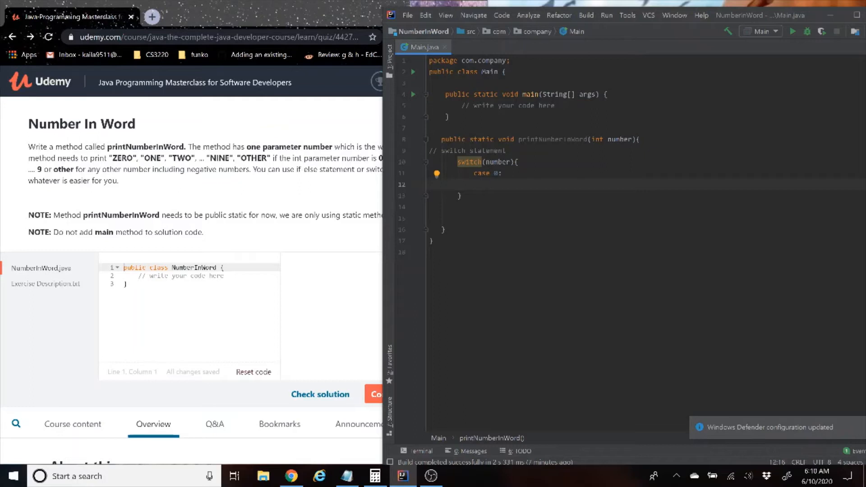
{"action": "type", "text": "sou"}
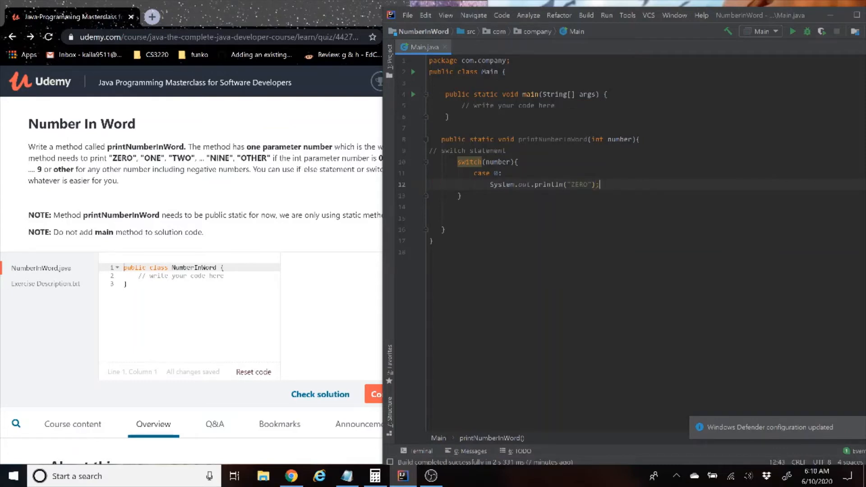
{"action": "type", "text": "break;"}
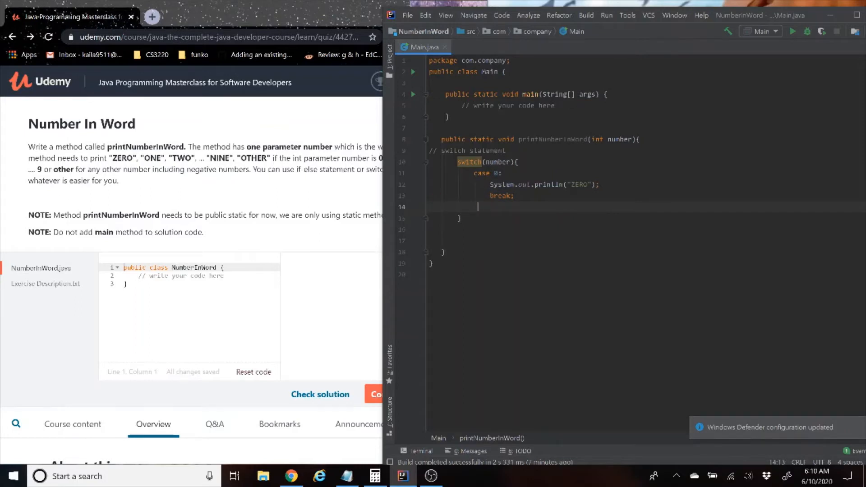
Step: Duplicate case 0 into cases printing ONE and TWO
{"action": "type", "text": "case 0:"}
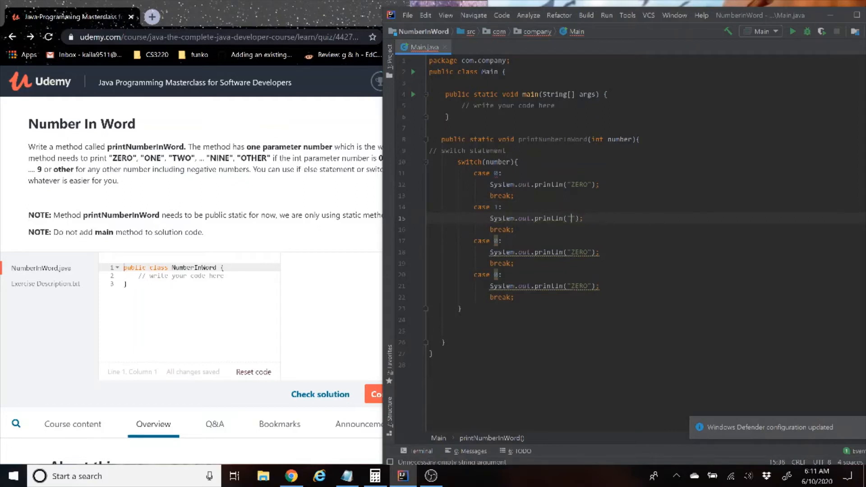
{"action": "type", "text": "ONE"}
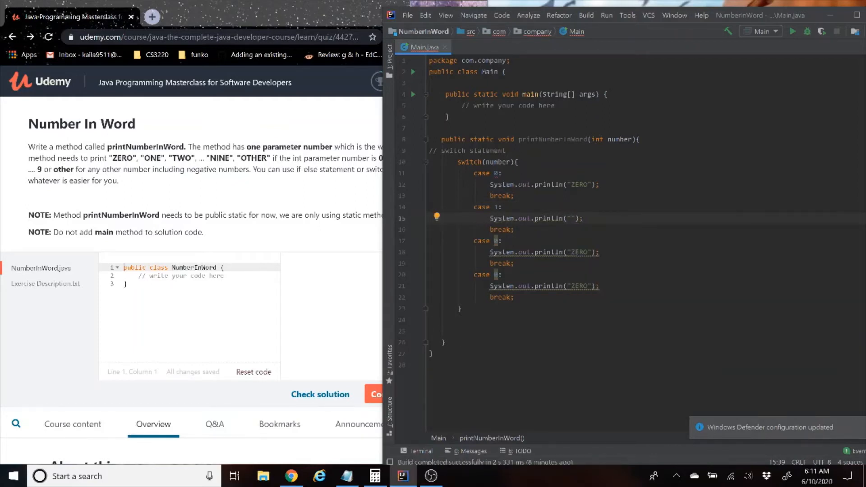
{"action": "type", "text": "ONE"}
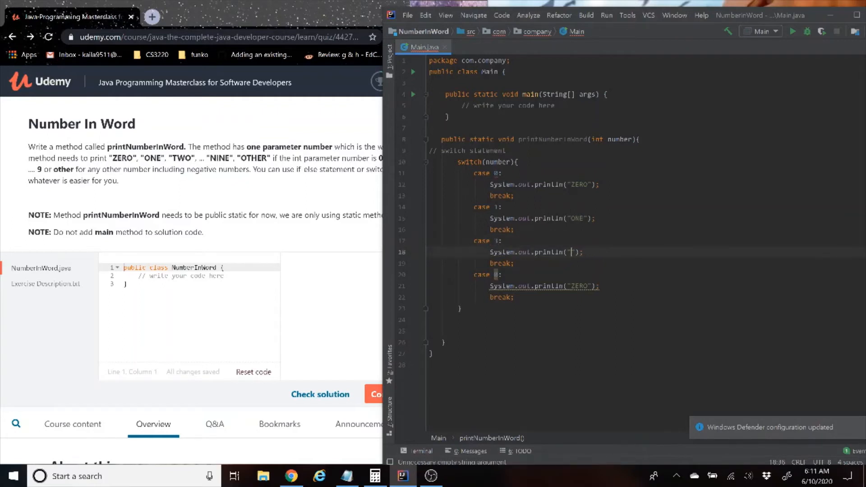
{"action": "type", "text": "TWO"}
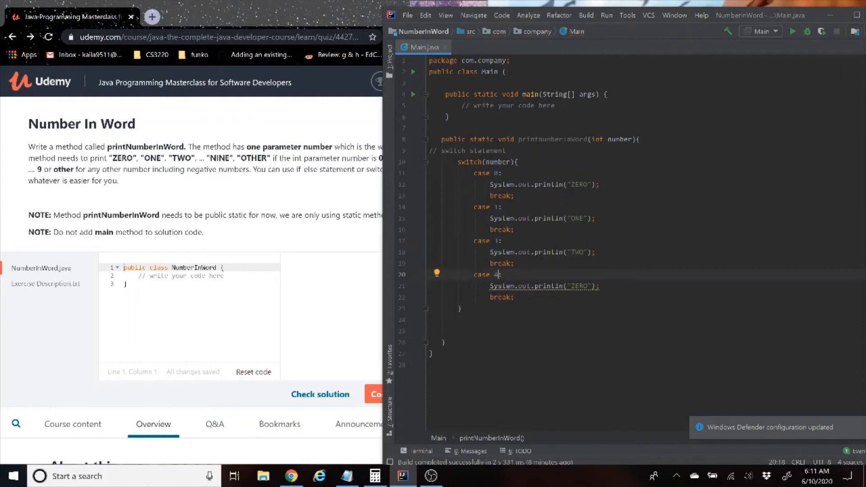
Step: Make case 3 print THREE and paste more copied cases below it
{"action": "left_click", "coordinate": [492, 241]}
{"action": "type", "text": "TH"}
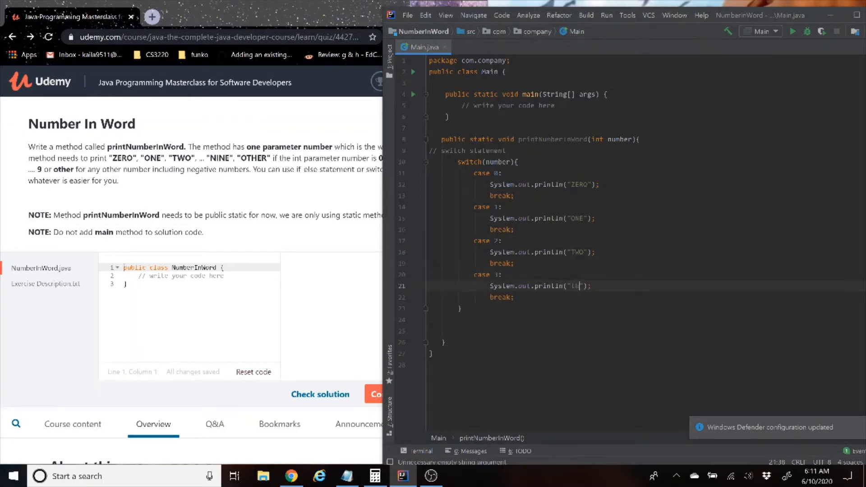
{"action": "type", "text": "T"}
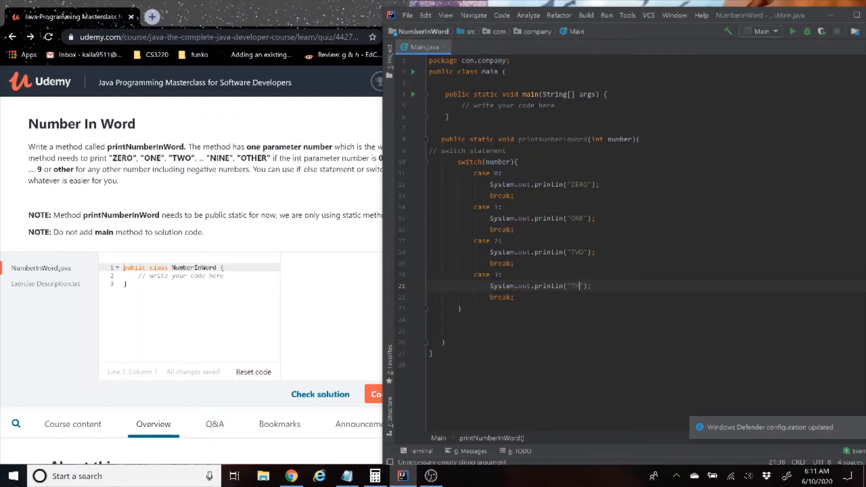
{"action": "type", "text": "HREE"}
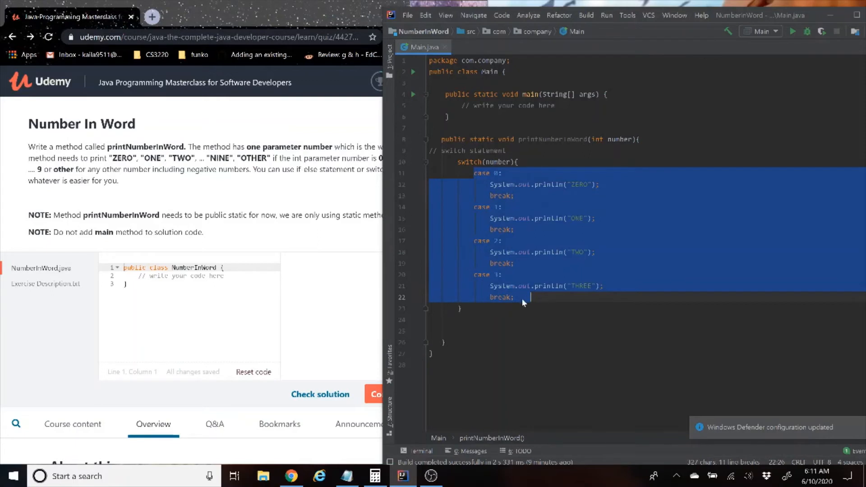
{"action": "left_click", "coordinate": [491, 308]}
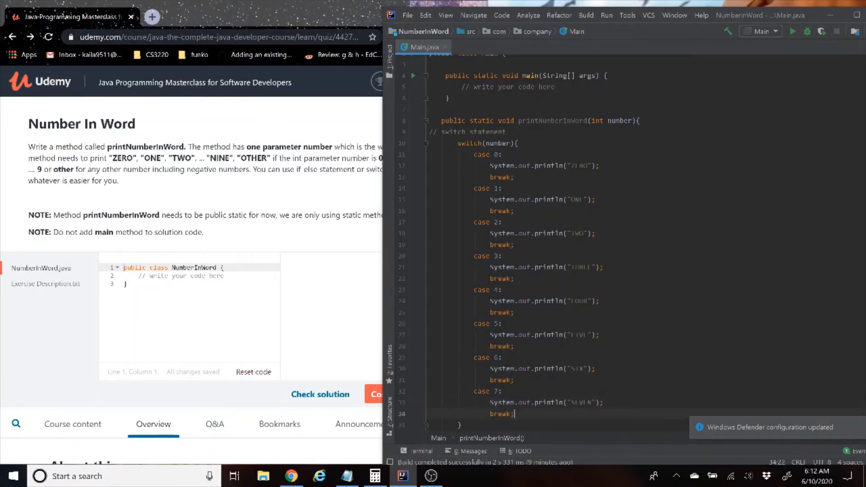
{"action": "scroll", "scroll_direction": "down", "scroll_amount": 3}
{"action": "type", "text": "ca"}
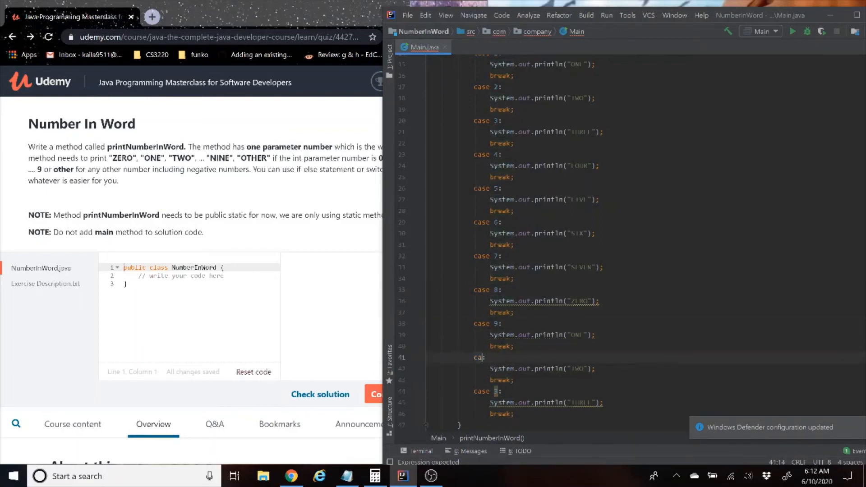
Step: Turn the extra case into default printing OTHER, and fix the case 8 and 9 words
{"action": "type", "text": "DEA"}
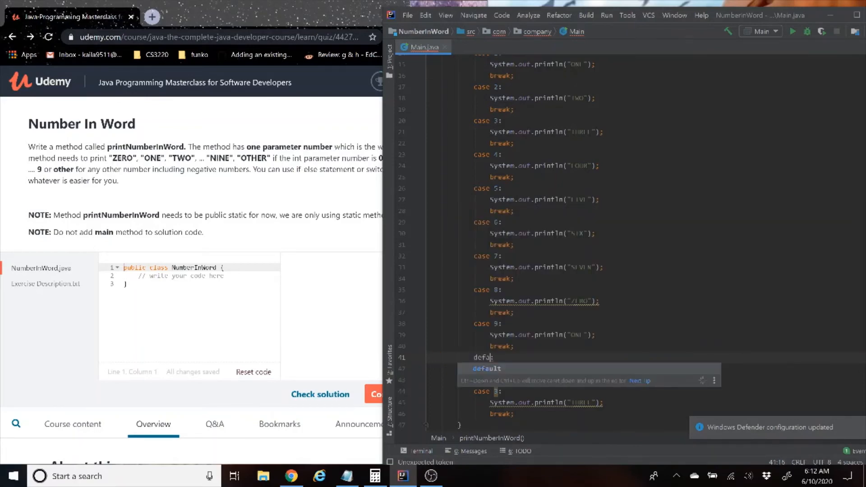
{"action": "key", "text": "Enter"}
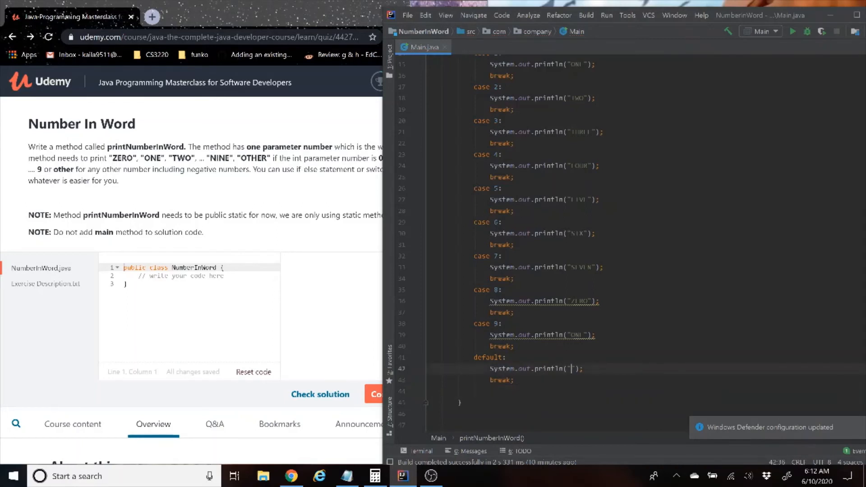
{"action": "type", "text": "OTHER"}
{"action": "left_click", "coordinate": [543, 335]}
{"action": "type", "text": "NI"}
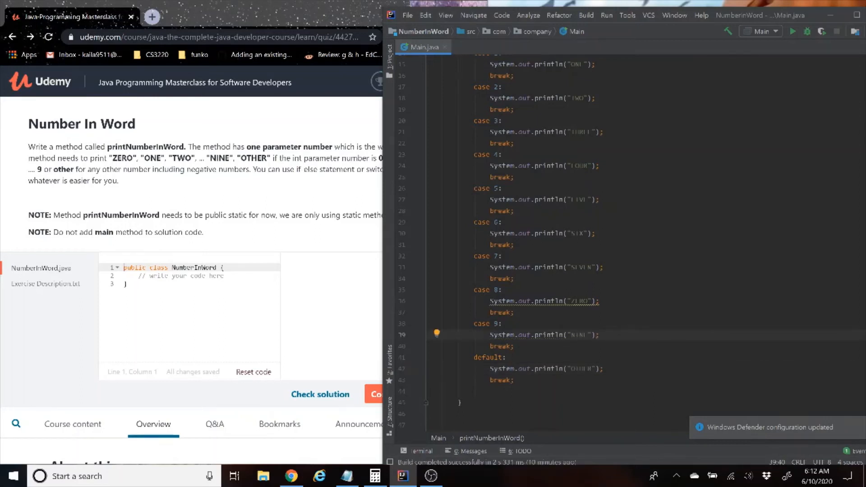
{"action": "left_click", "coordinate": [558, 301]}
{"action": "type", "text": "IGHT"}
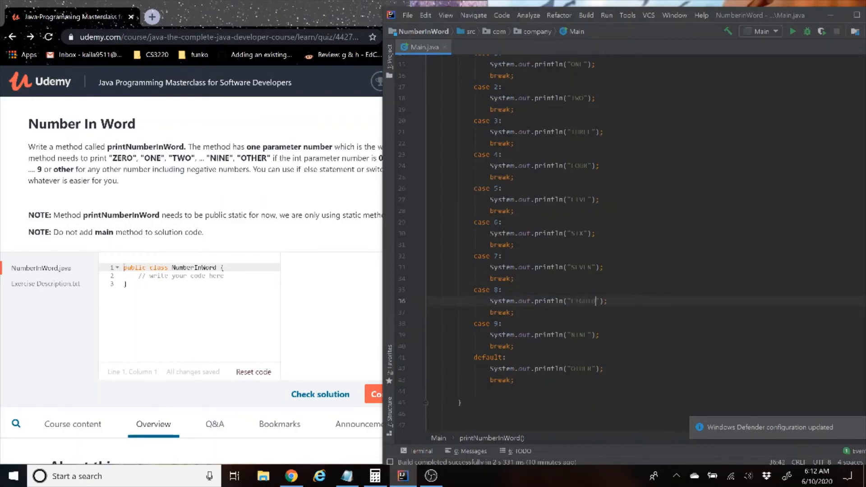
{"action": "scroll", "scroll_direction": "up", "scroll_amount": 3}
{"action": "type", "text": "P"}
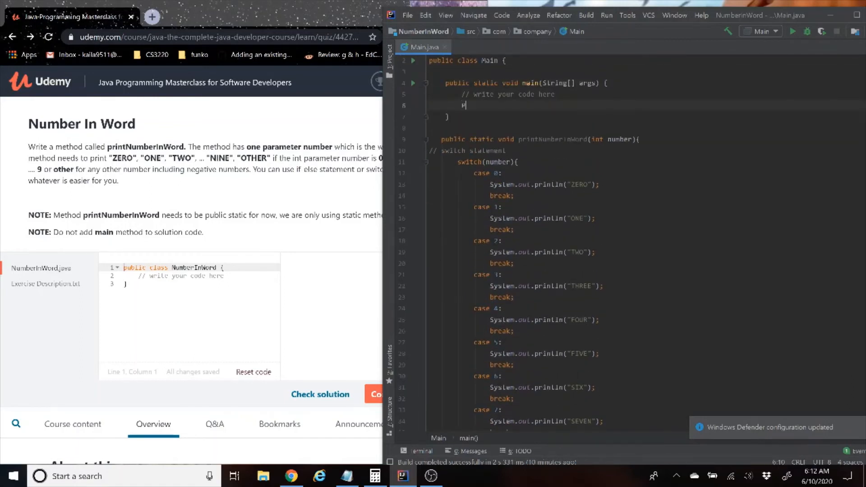
Step: Call printNumberInWord from main and run it with 5, then -1, printing FIVE and OTHER
{"action": "key", "text": "Backspace"}
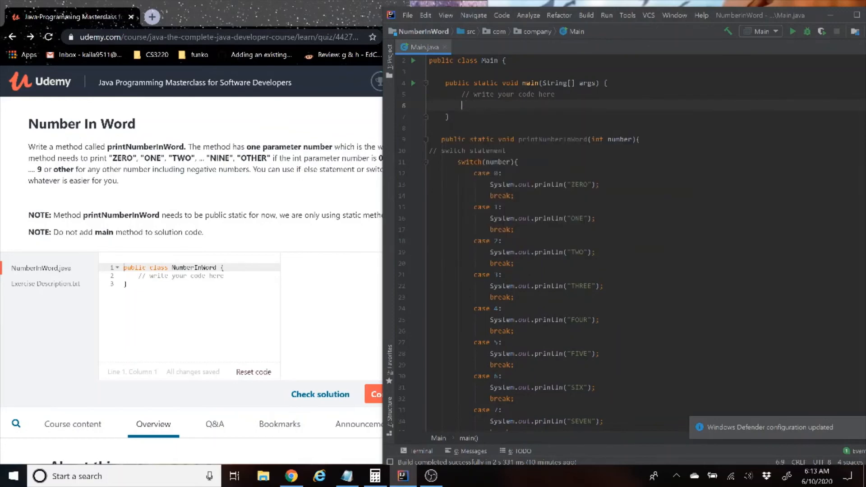
{"action": "type", "text": "printNumberInWord();"}
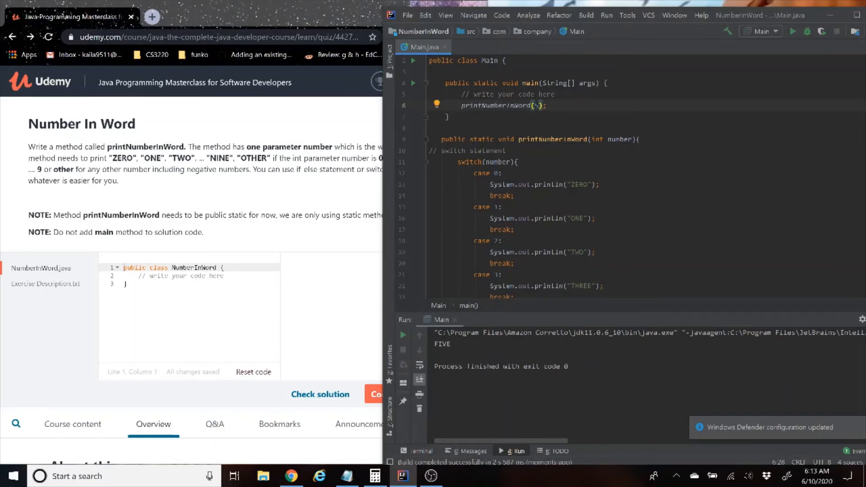
{"action": "type", "text": "-1"}
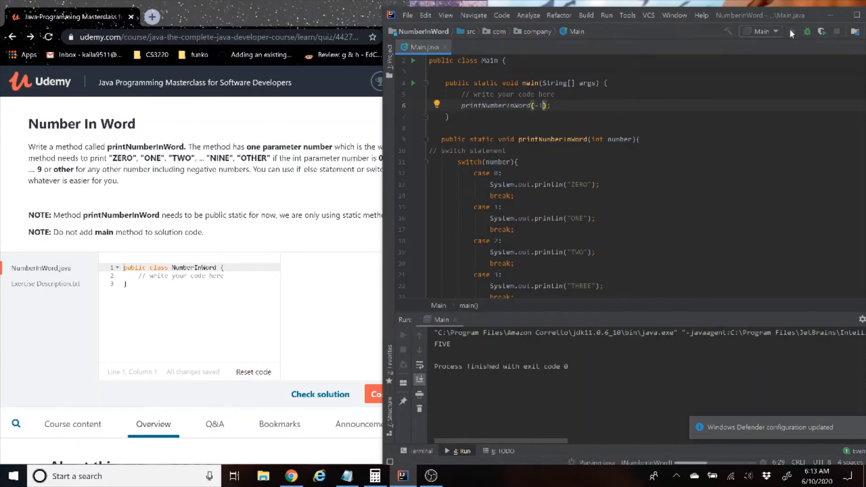
{"action": "left_click", "coordinate": [403, 335]}
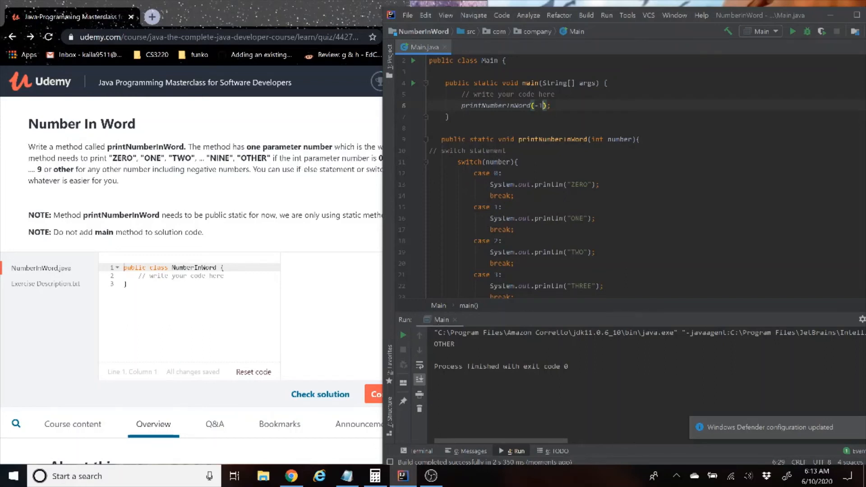
Step: Rerun with argument 0 to print ZERO, then bring up the Udemy exercise page
{"action": "type", "text": "b"}
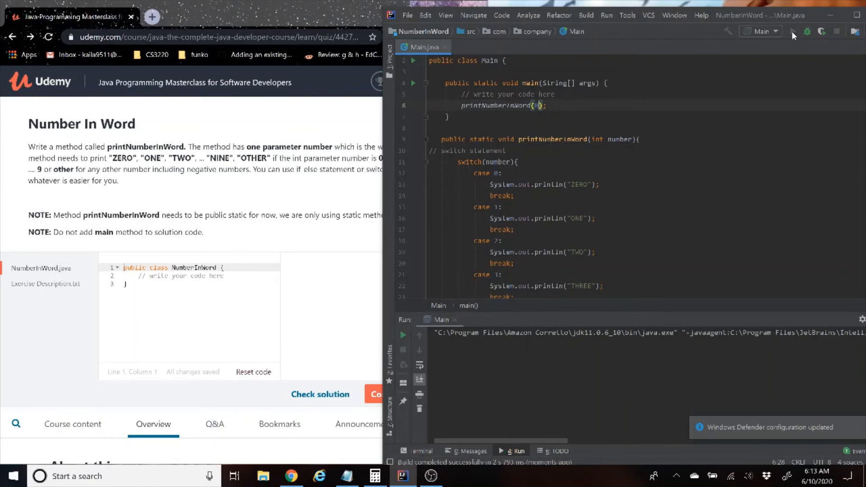
{"action": "left_click", "coordinate": [792, 31]}
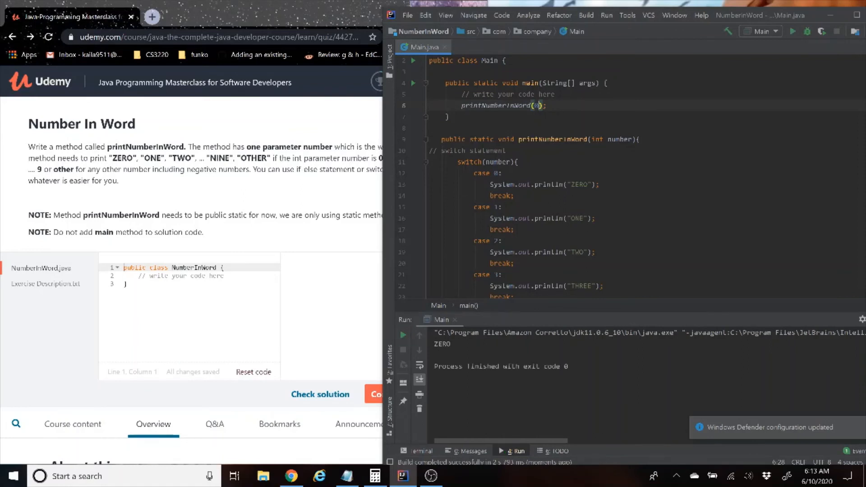
{"action": "mouse_move", "coordinate": [308, 241]}
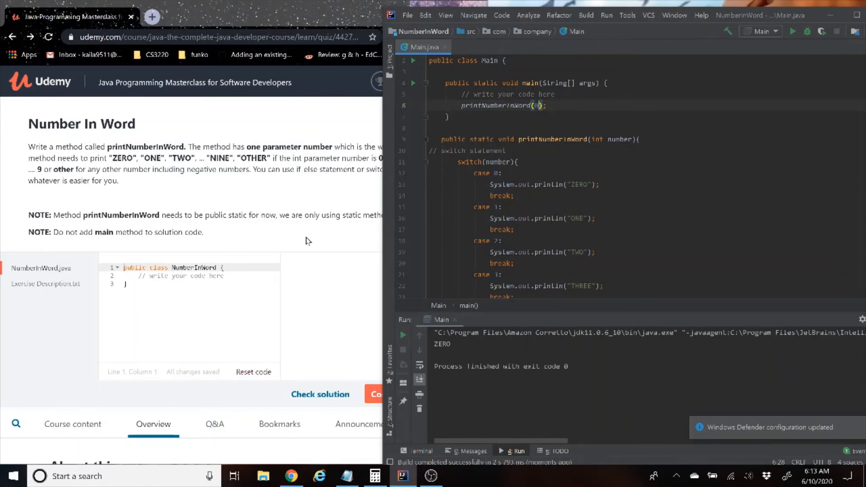
{"action": "left_click", "coordinate": [442, 139]}
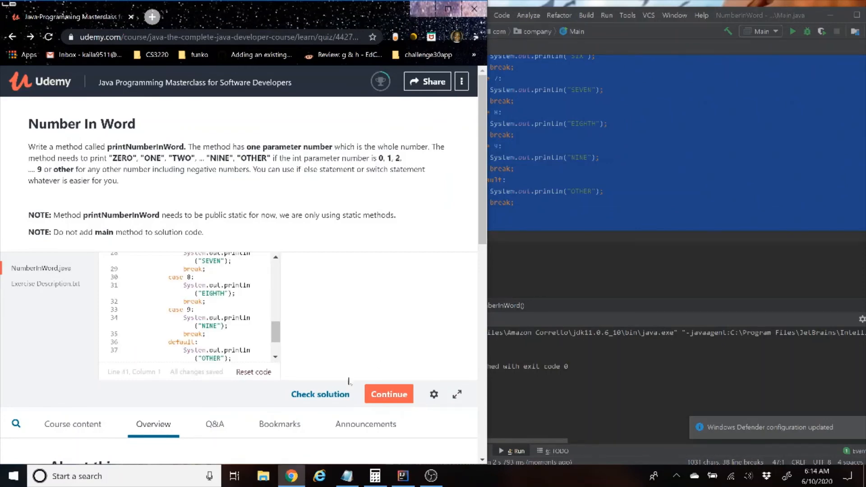
Step: Check the pasted solution, hitting the 'reached end of file while parsing' compile error
{"action": "left_click", "coordinate": [320, 394]}
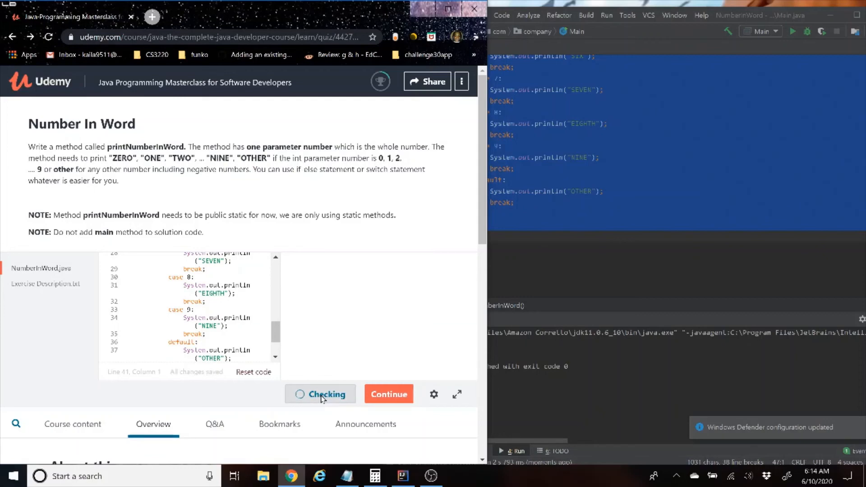
{"action": "left_click", "coordinate": [320, 394]}
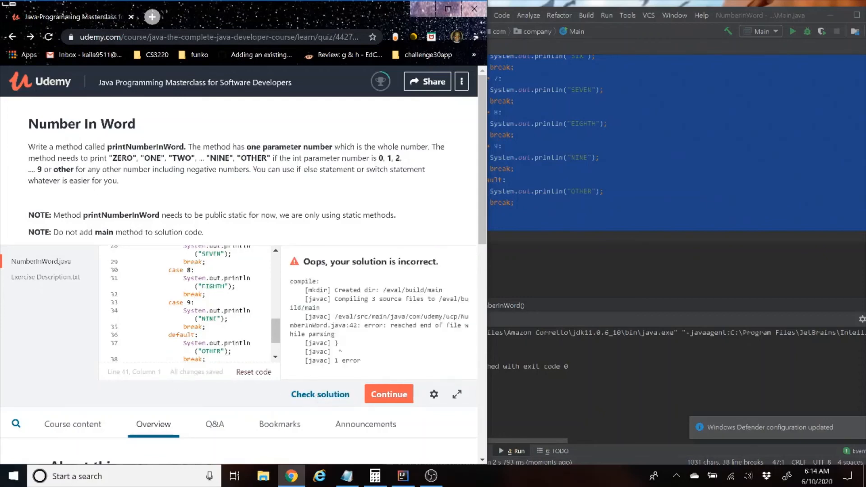
{"action": "scroll", "scroll_direction": "down", "scroll_amount": 3}
{"action": "type", "text": "}"}
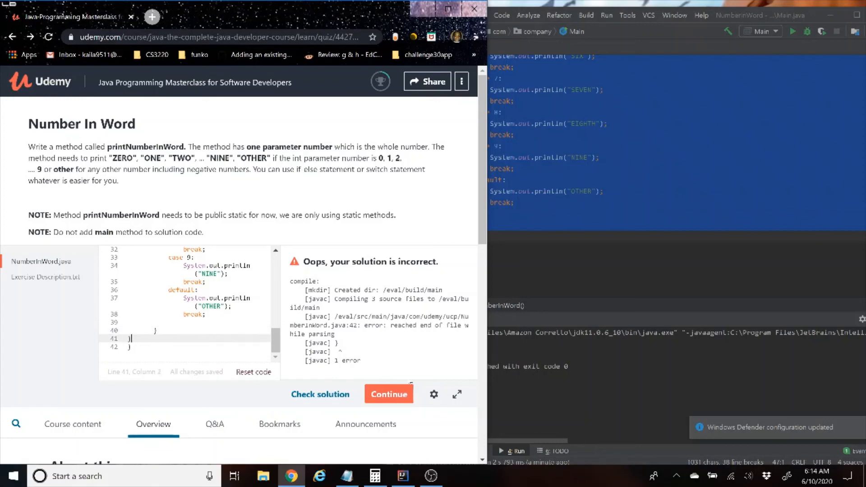
Step: Change case 8 from EIGHTH to EIGHT and recheck until Udemy accepts the solution
{"action": "left_click", "coordinate": [320, 394]}
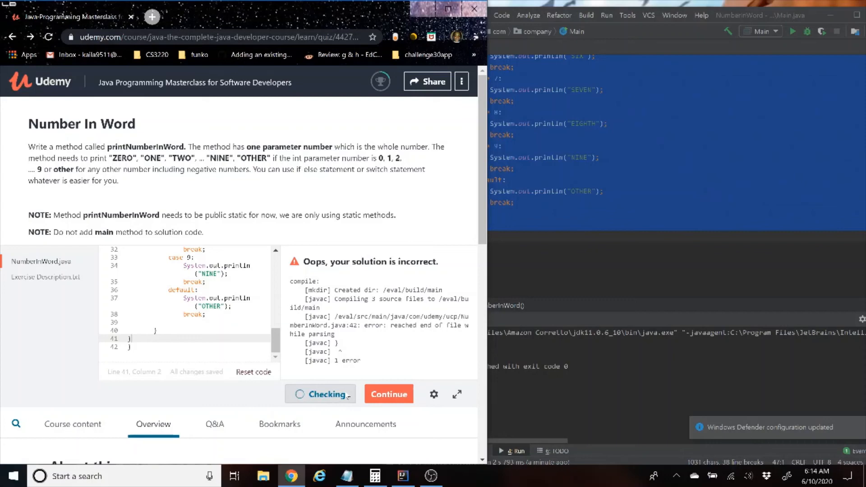
{"action": "left_click", "coordinate": [320, 394]}
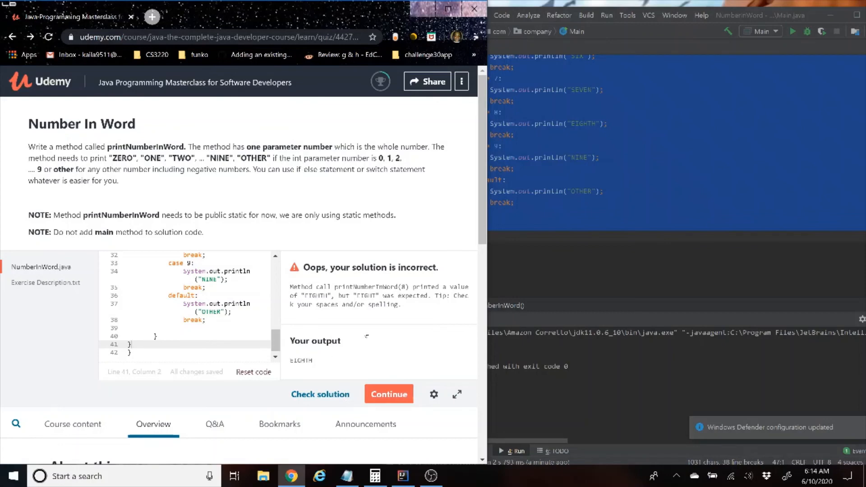
{"action": "scroll", "scroll_direction": "up", "scroll_amount": 3}
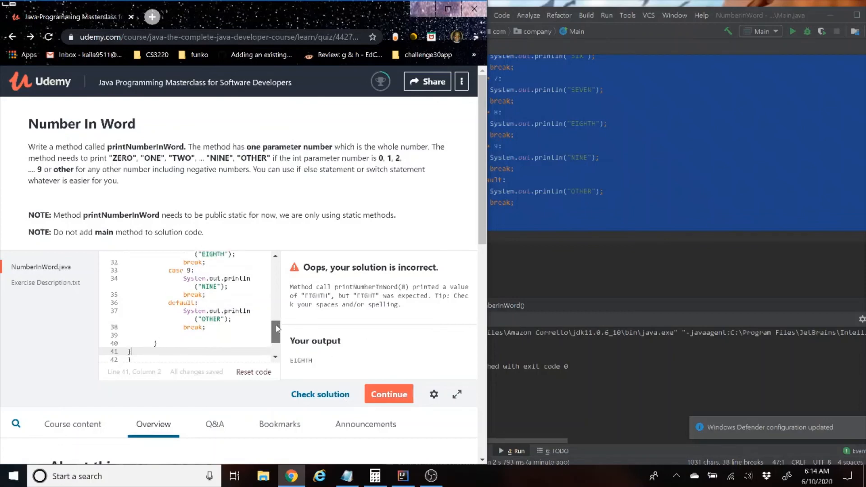
{"action": "scroll", "scroll_direction": "up", "scroll_amount": 3}
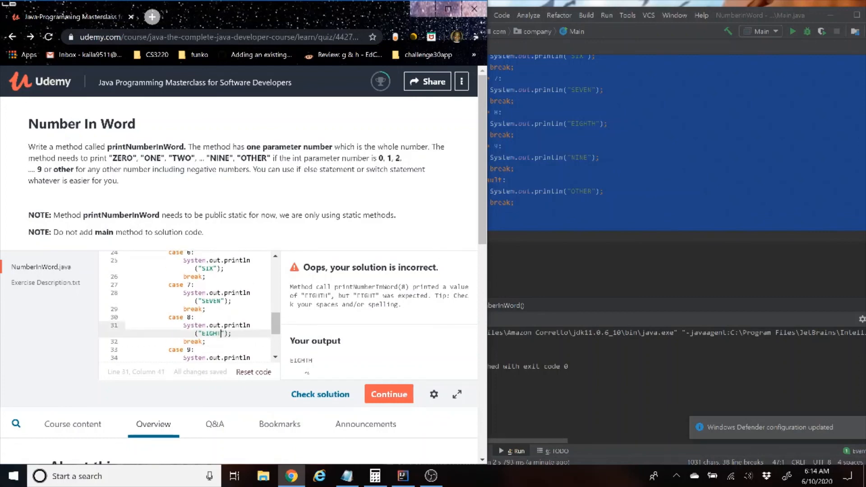
{"action": "left_click", "coordinate": [320, 393]}
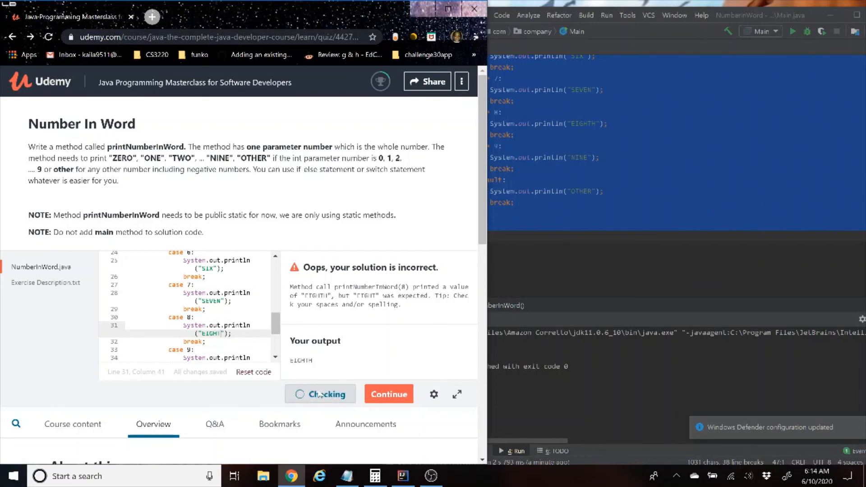
{"action": "left_click", "coordinate": [319, 394]}
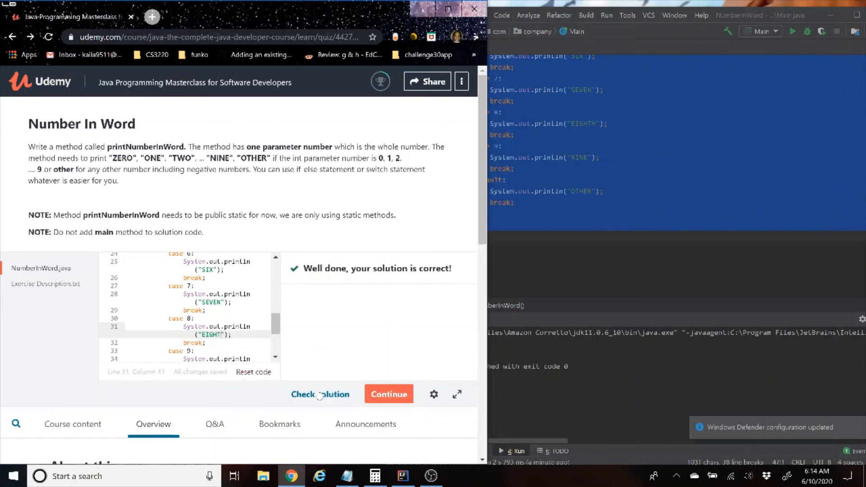